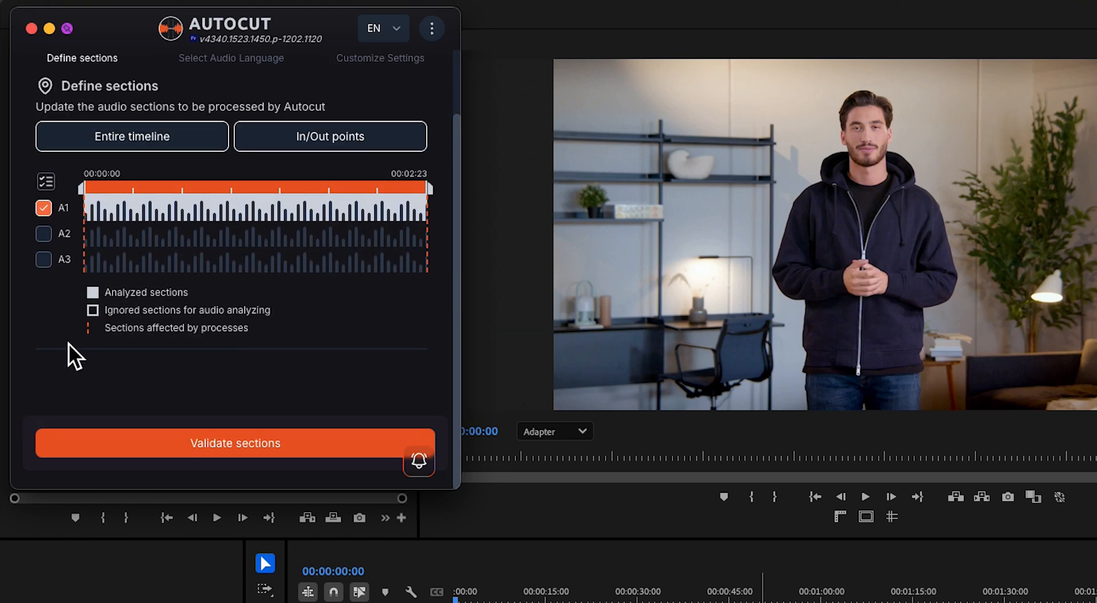
Validate the entire timeline's A1 audio in French and move to the caption style editor
{"action": "left_click", "coordinate": [236, 443]}
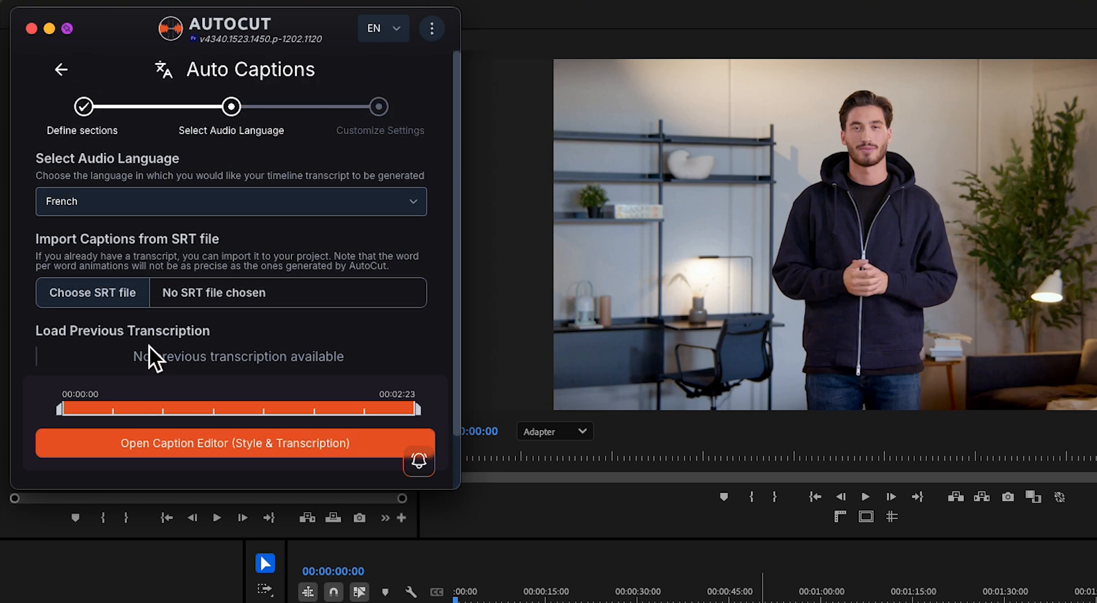
{"action": "left_click", "coordinate": [230, 201]}
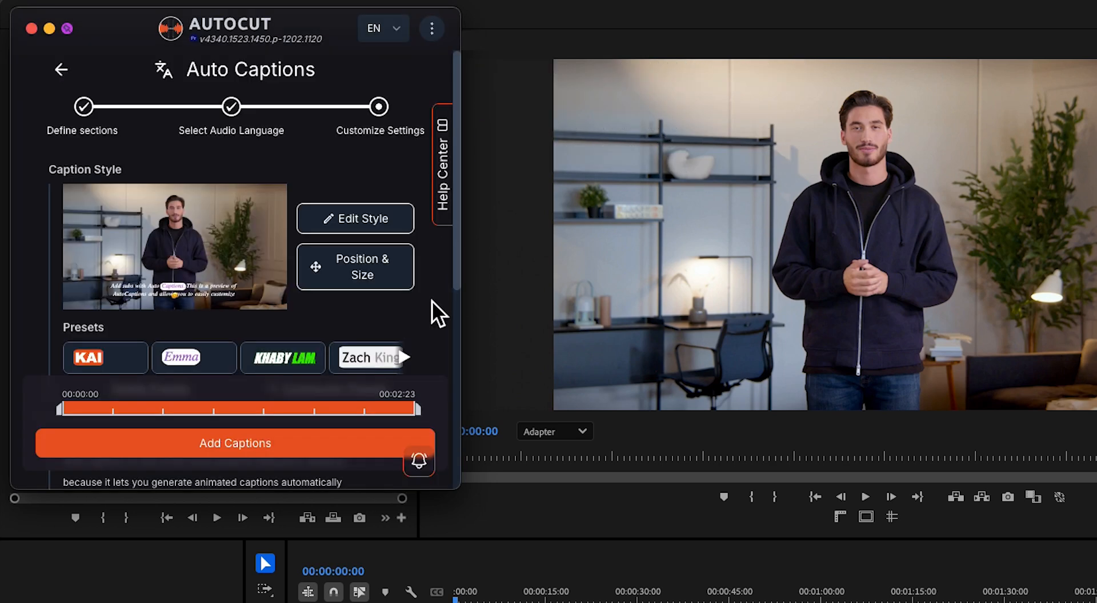
Restyle captions with Avenir Next Condensed, review animation, text format and box settings, reaching Position & Size
{"action": "left_click", "coordinate": [354, 219]}
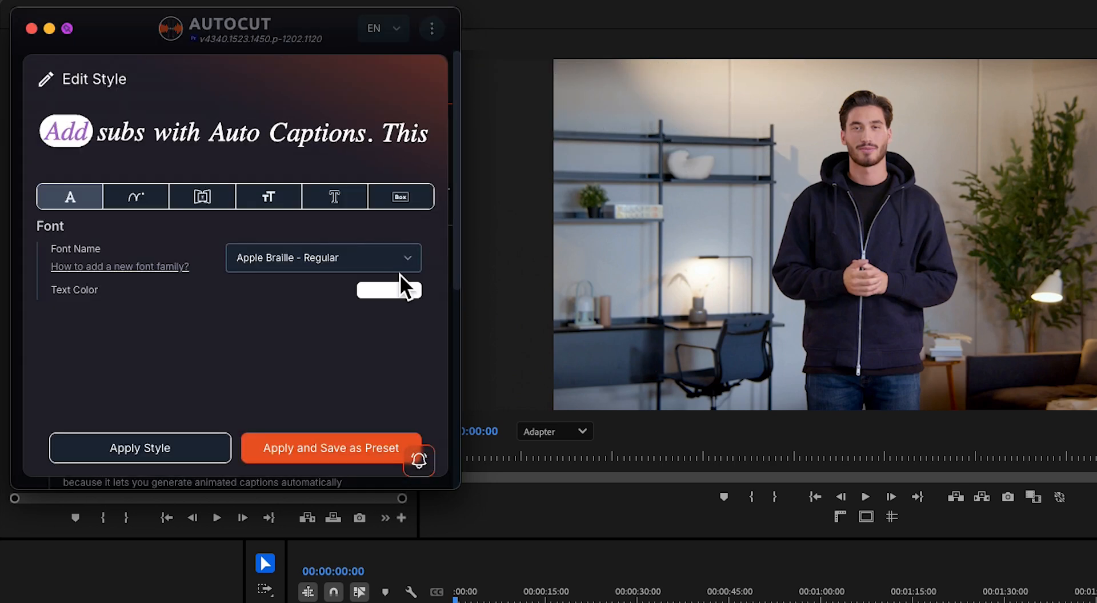
{"action": "left_click", "coordinate": [322, 258]}
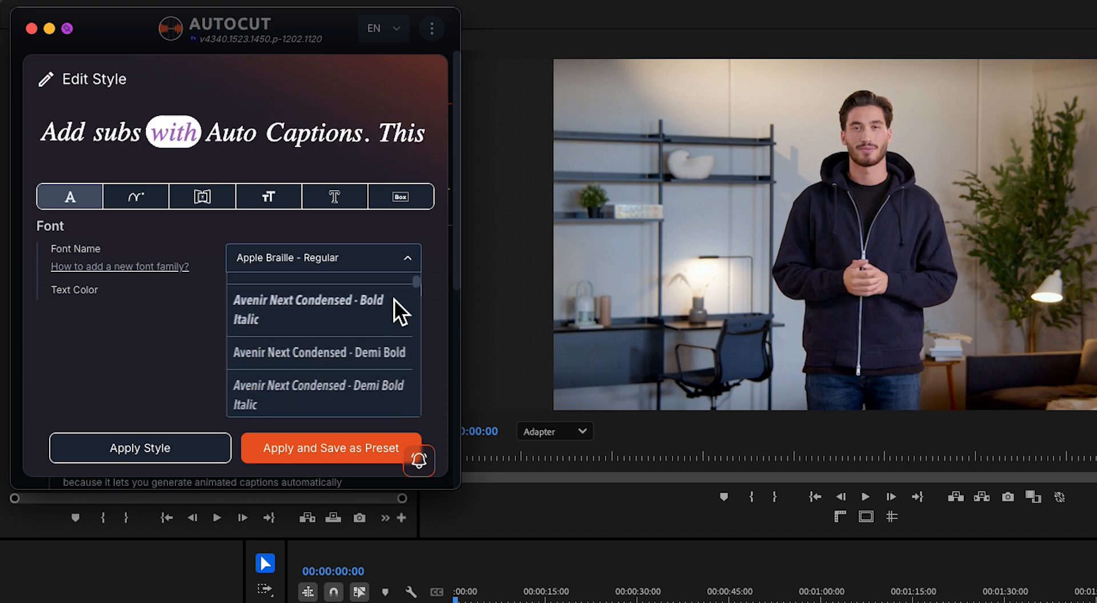
{"action": "left_click", "coordinate": [135, 197]}
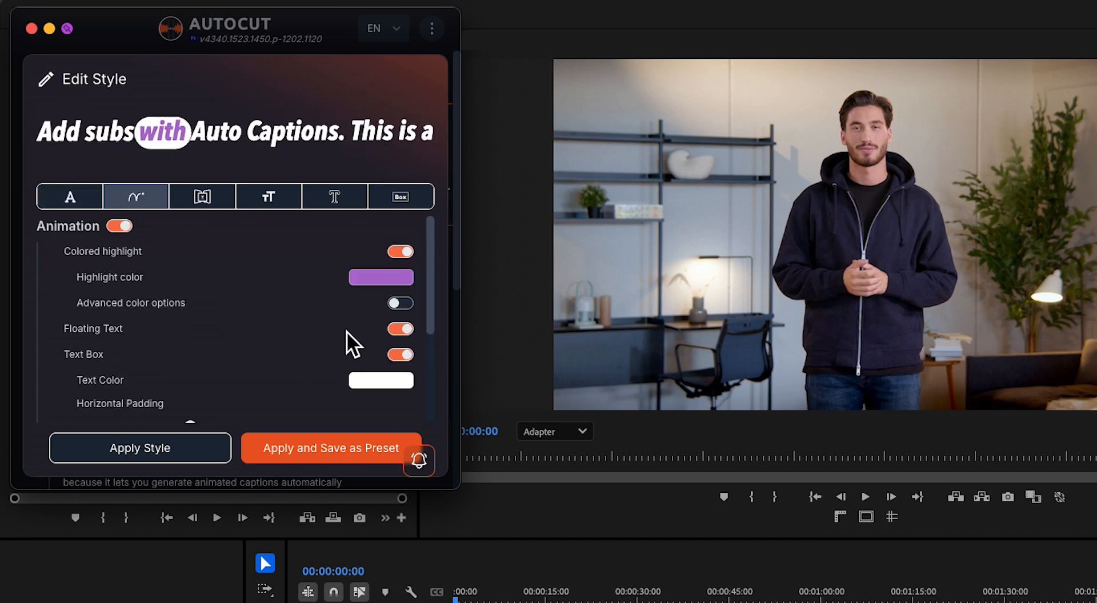
{"action": "scroll", "scroll_direction": "down", "scroll_amount": 3}
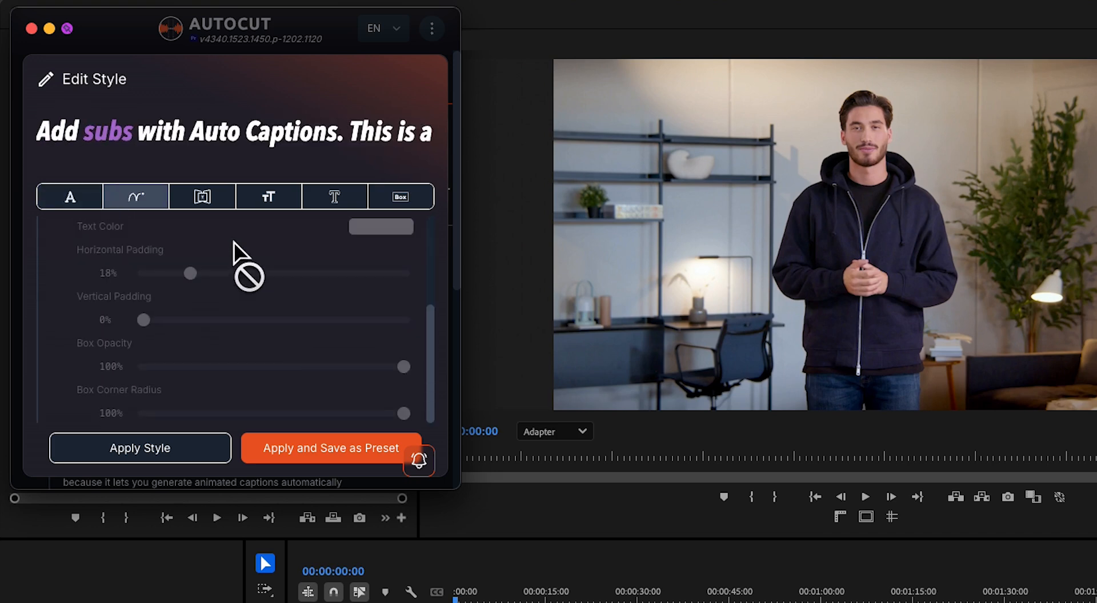
{"action": "left_click", "coordinate": [268, 196]}
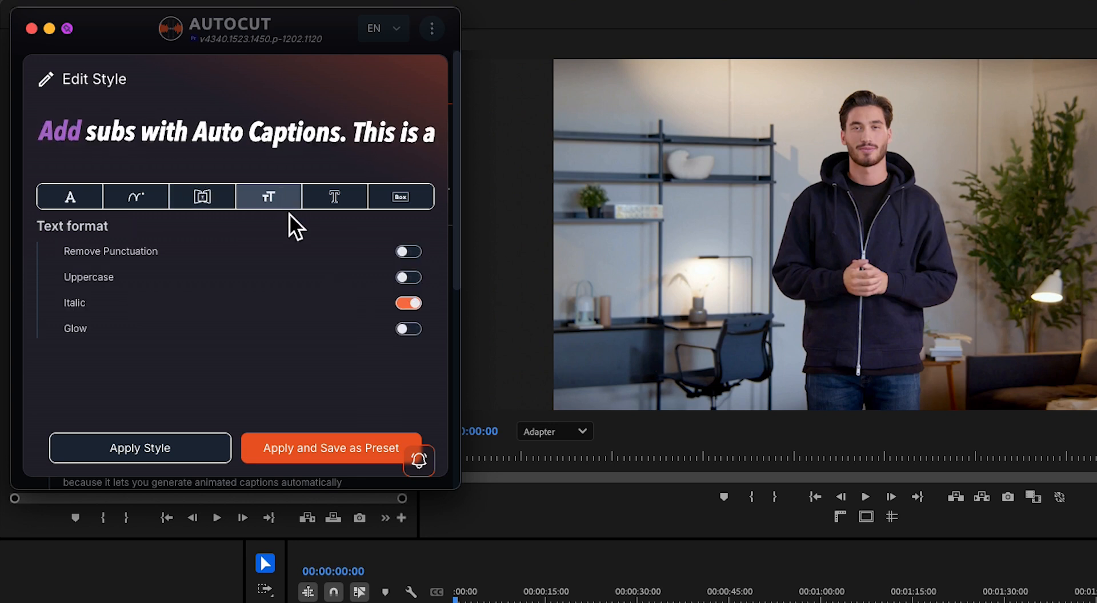
{"action": "left_click", "coordinate": [401, 196]}
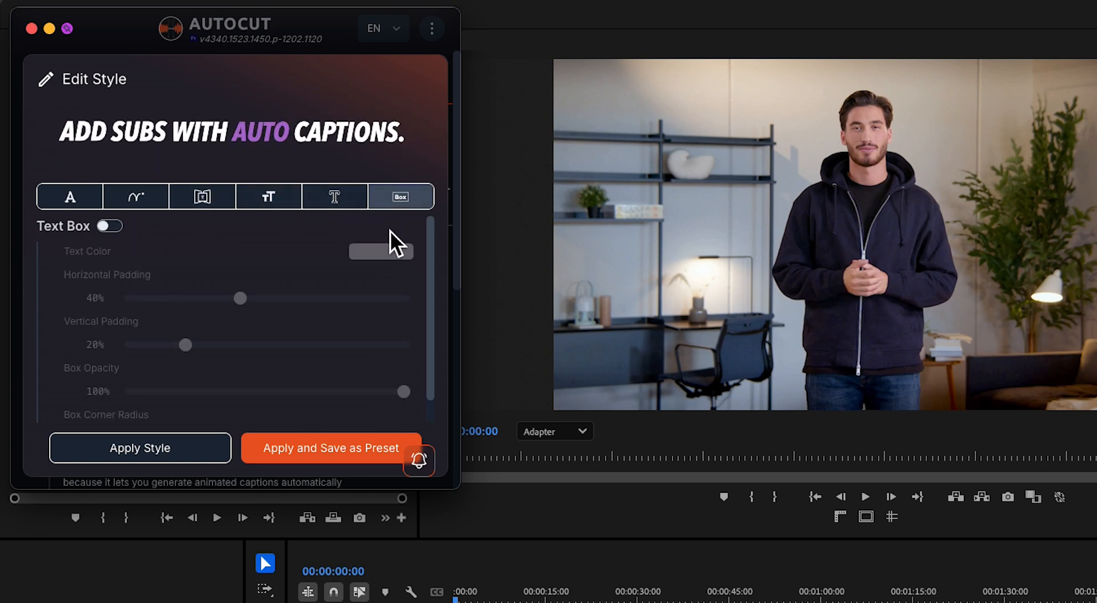
{"action": "left_click", "coordinate": [110, 227]}
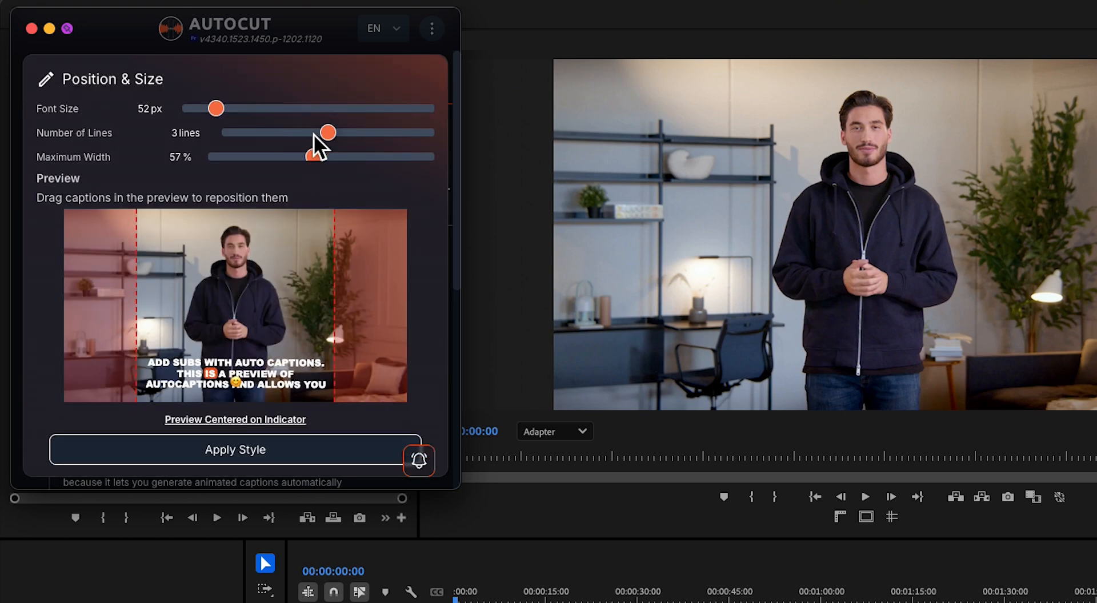
Limit captions to 1 line with a 62% maximum width
{"action": "left_click_drag", "start_coordinate": [325, 132], "coordinate": [229, 133]}
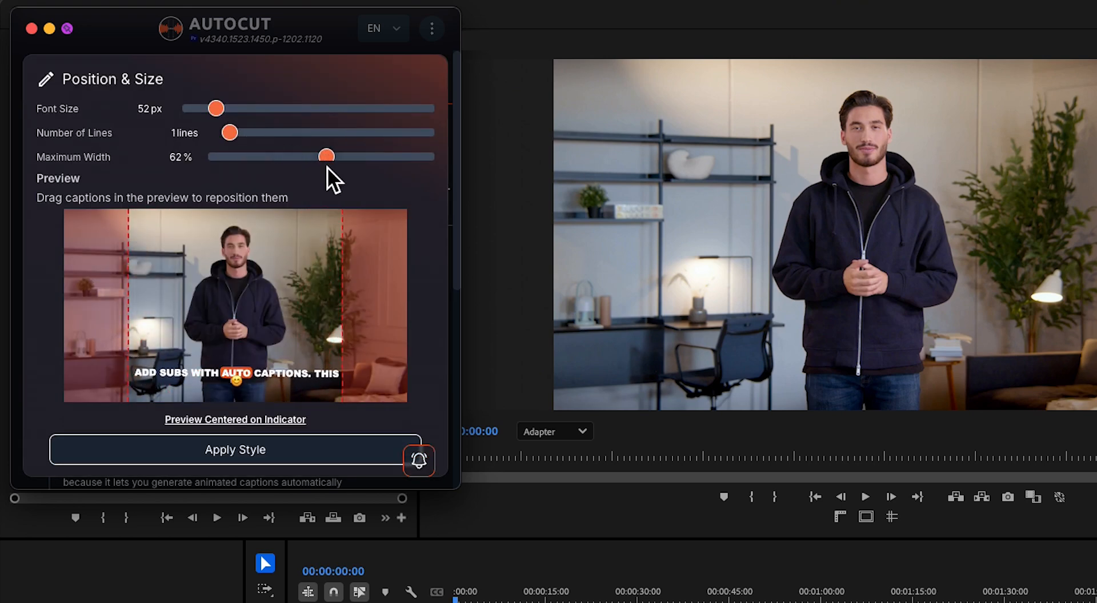
{"action": "left_click_drag", "start_coordinate": [215, 109], "coordinate": [224, 109]}
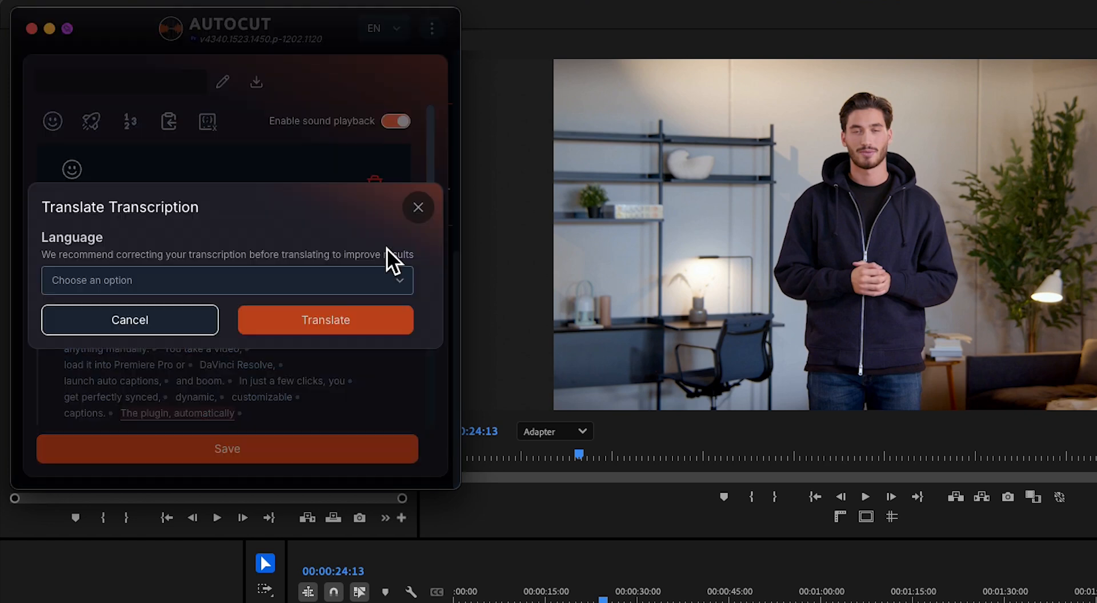
Translate the transcription into French from the Language dropdown
{"action": "left_click", "coordinate": [226, 281]}
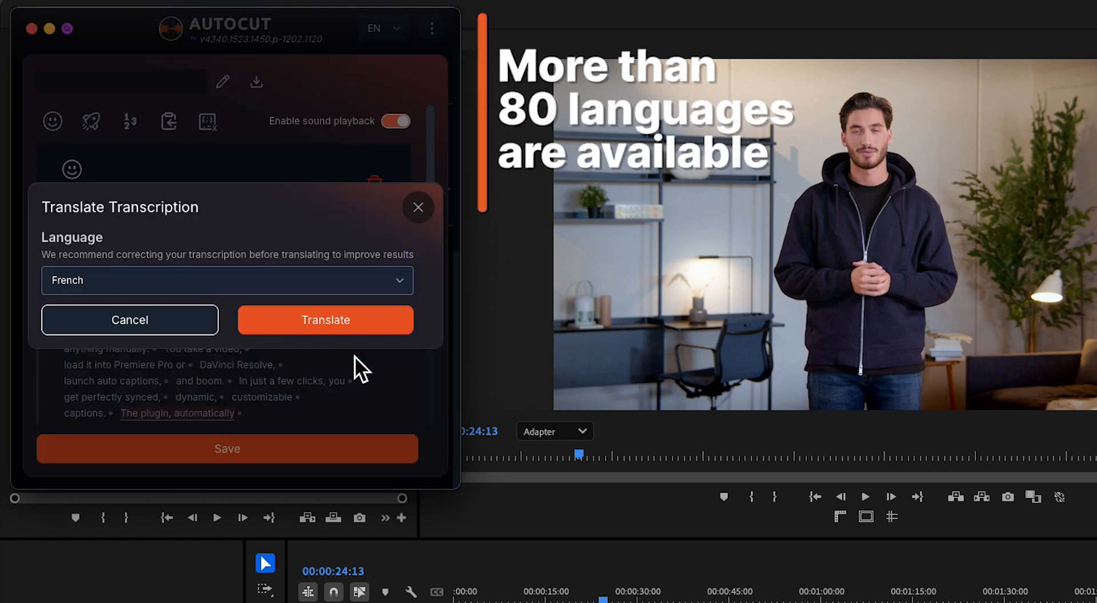
{"action": "left_click", "coordinate": [325, 320]}
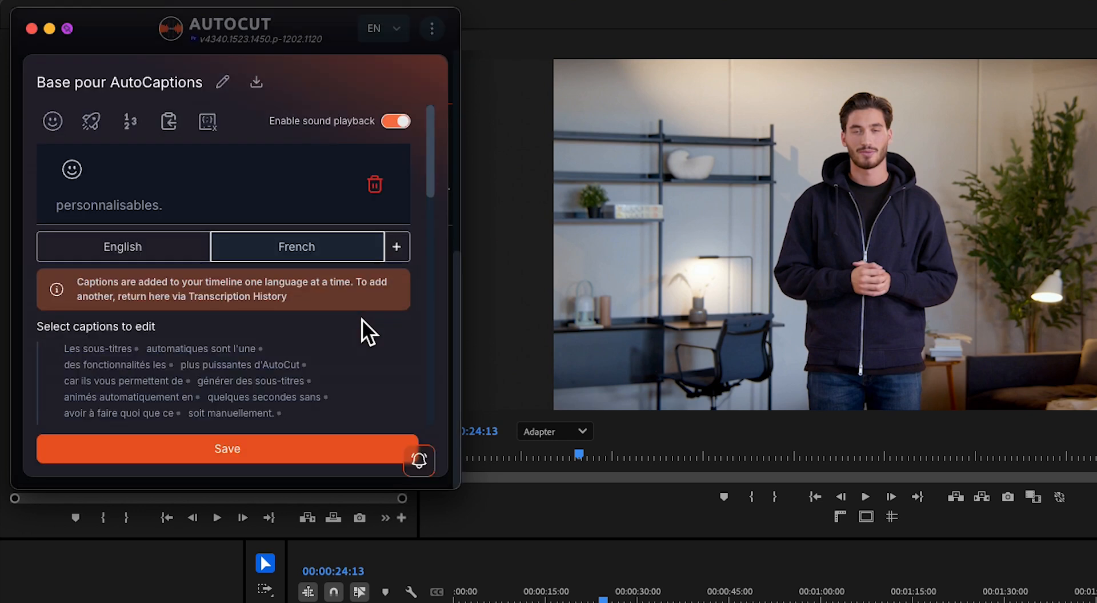
{"action": "mouse_move", "coordinate": [130, 122]}
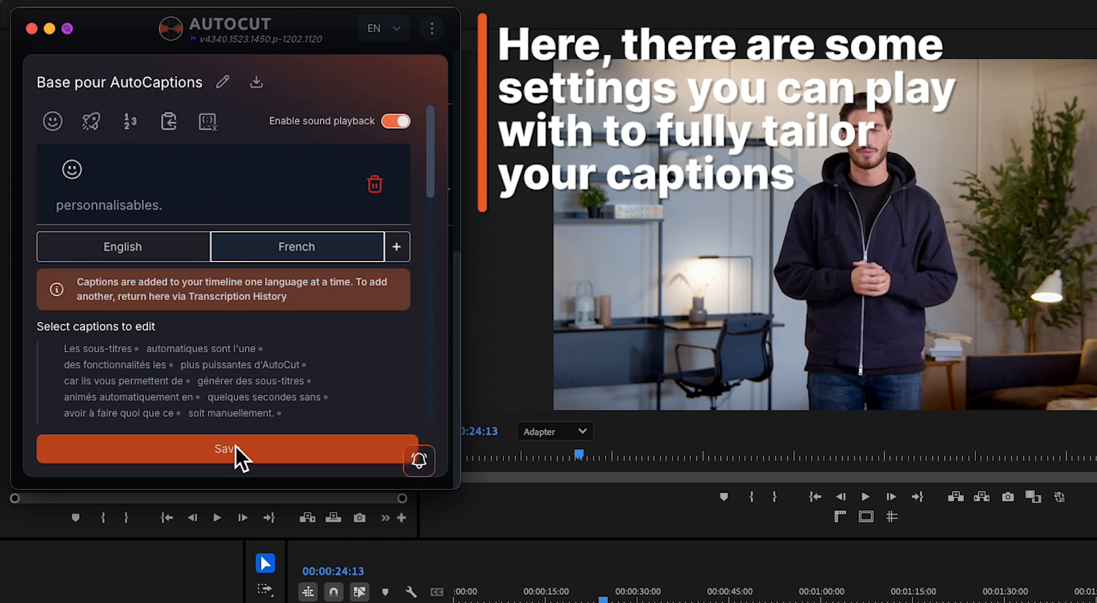
Save the French transcript, enable merging nearby captions at 3000 ms, and add the captions to the timeline
{"action": "left_click", "coordinate": [226, 449]}
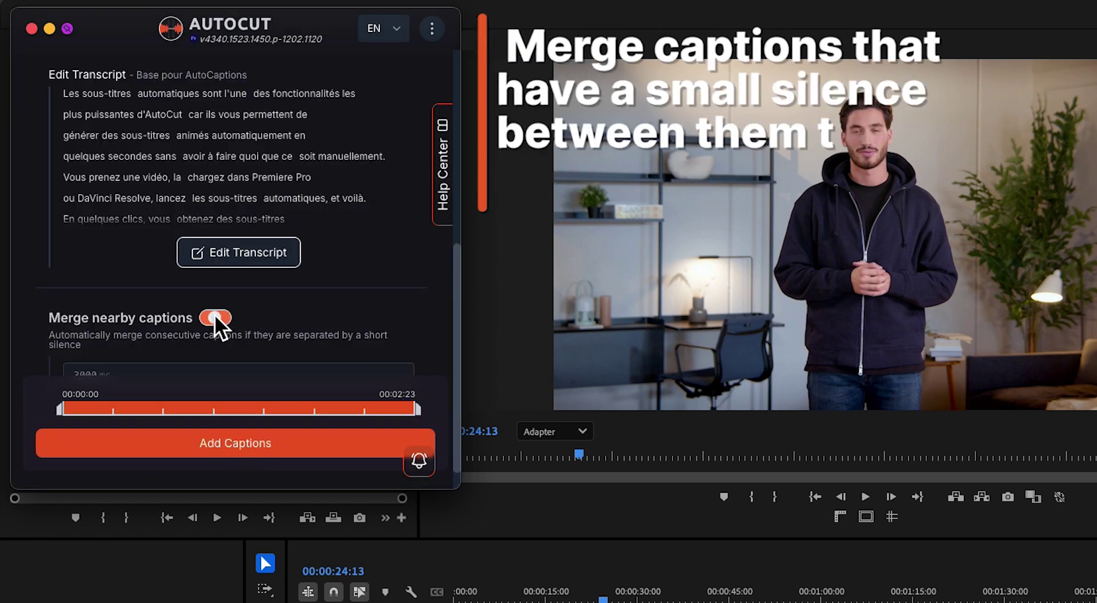
{"action": "left_click", "coordinate": [214, 317]}
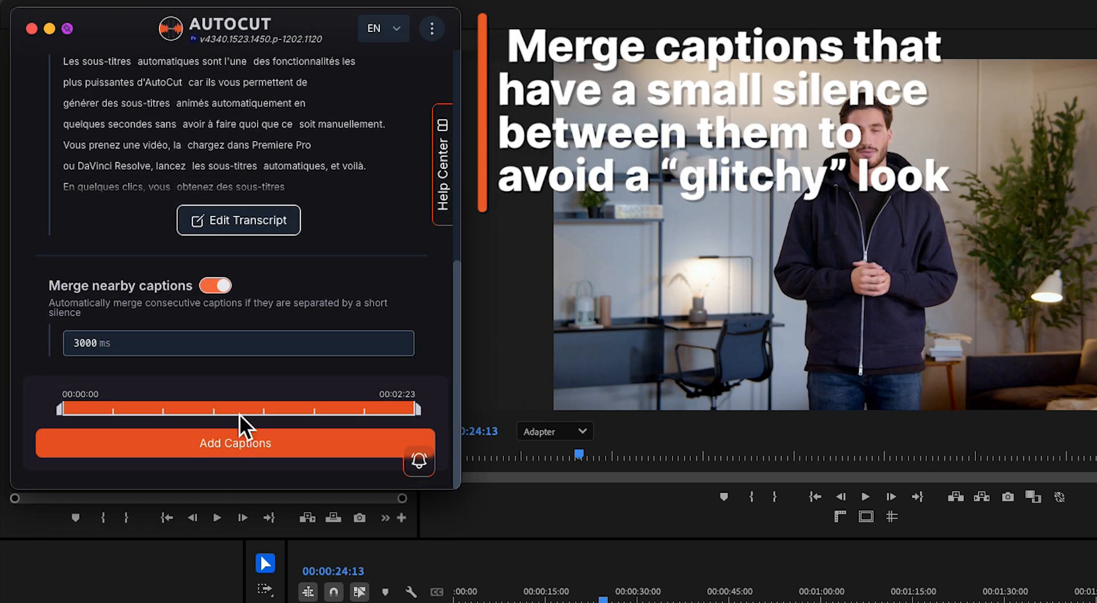
{"action": "left_click", "coordinate": [236, 444]}
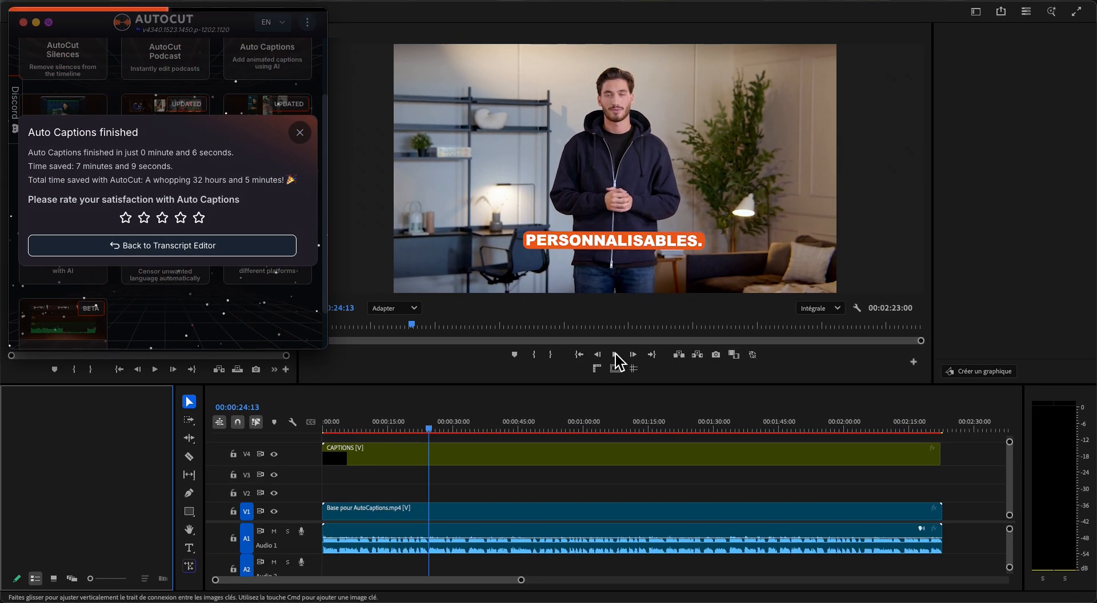
{"action": "left_click", "coordinate": [614, 354]}
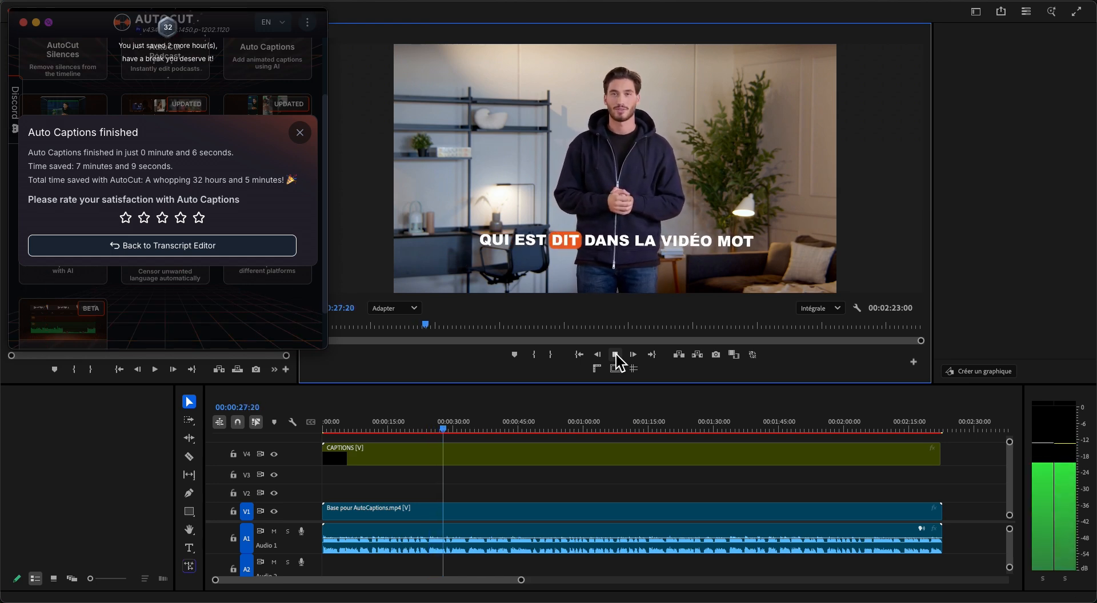
{"action": "left_click", "coordinate": [614, 354]}
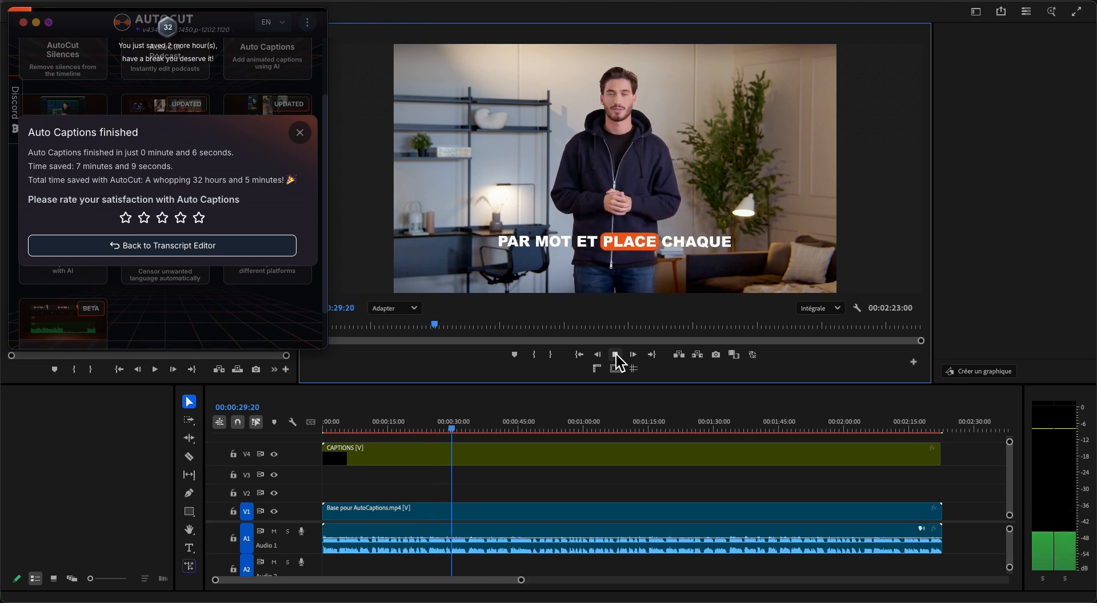
{"action": "left_click", "coordinate": [615, 354]}
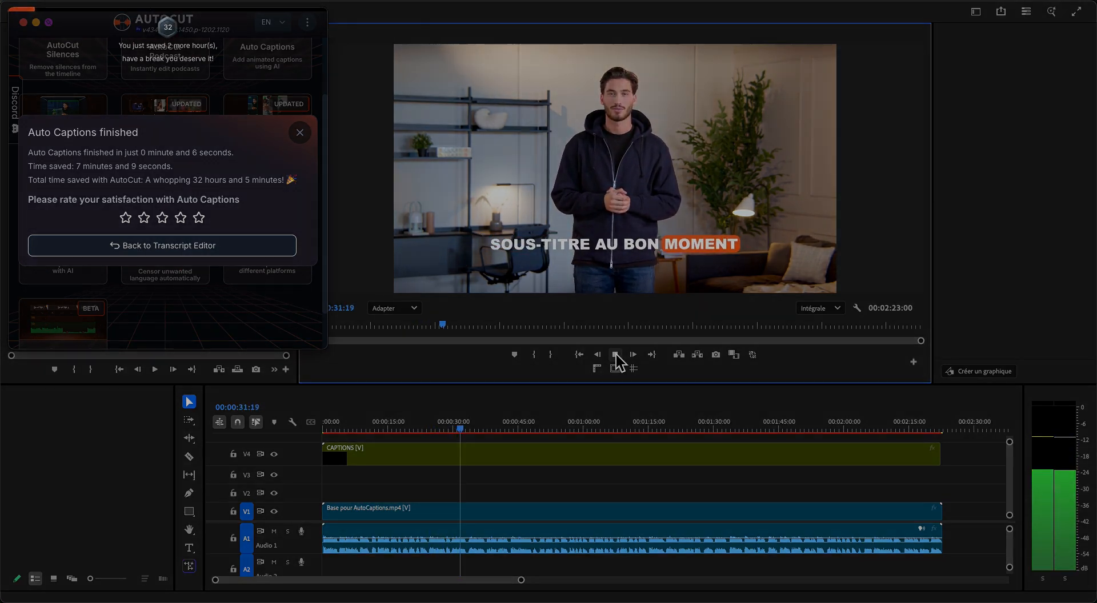